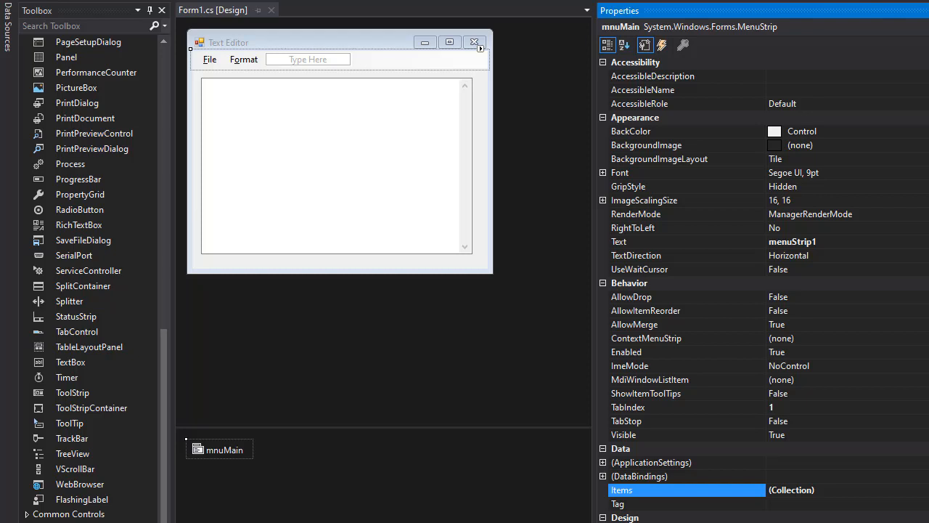
pyautogui.moveTo(432, 472)
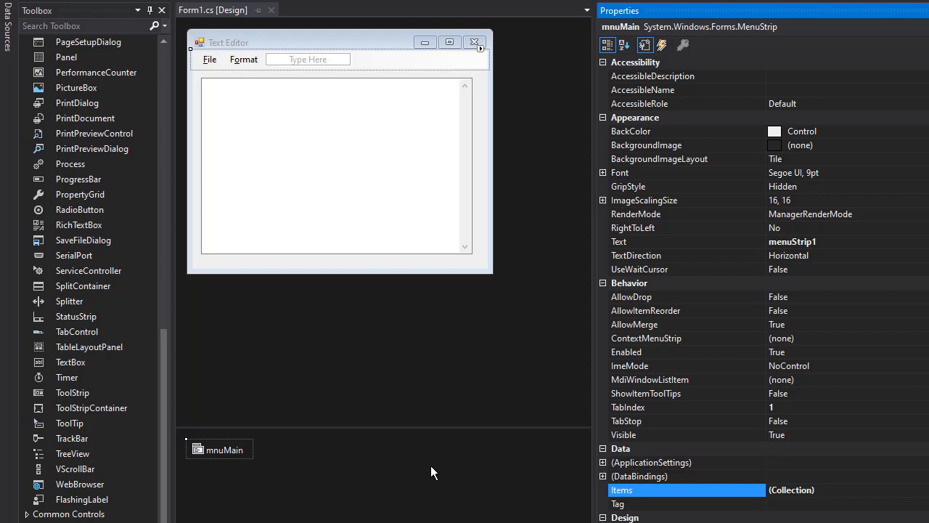
pyautogui.moveTo(305, 133)
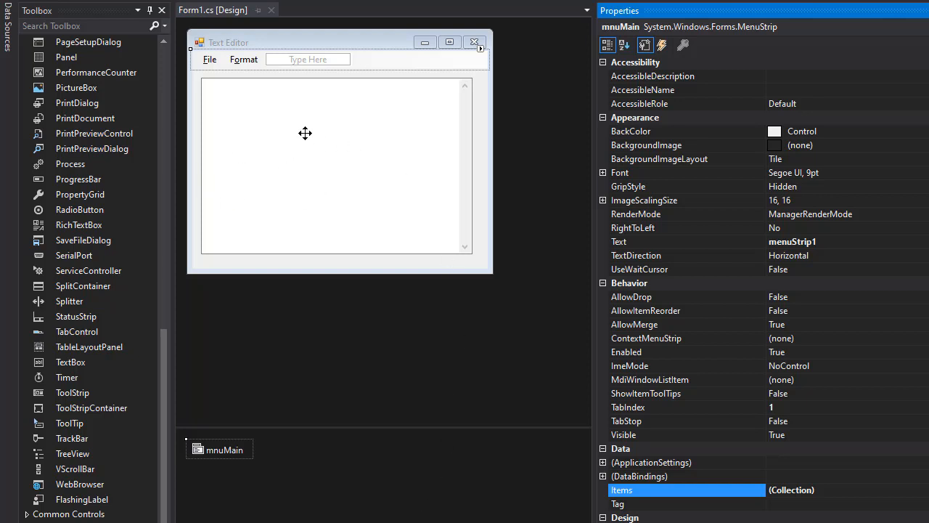
pyautogui.moveTo(283, 139)
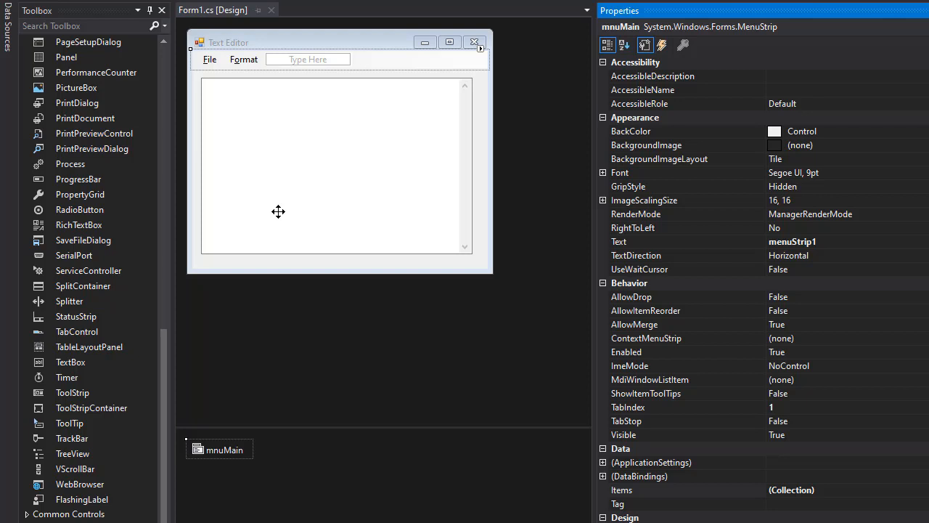
pyautogui.moveTo(273, 215)
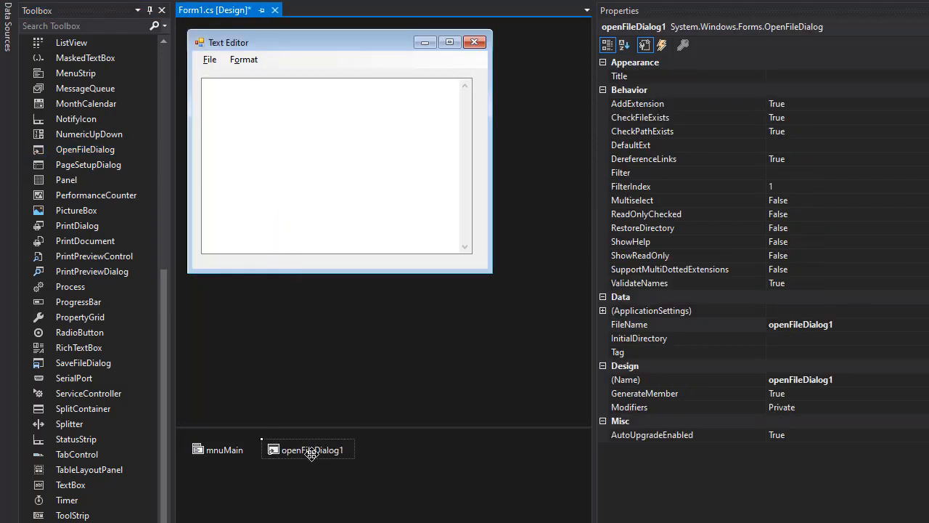
# - Rename the open-file dialog component to dlgOpen
pyautogui.click(799, 379)
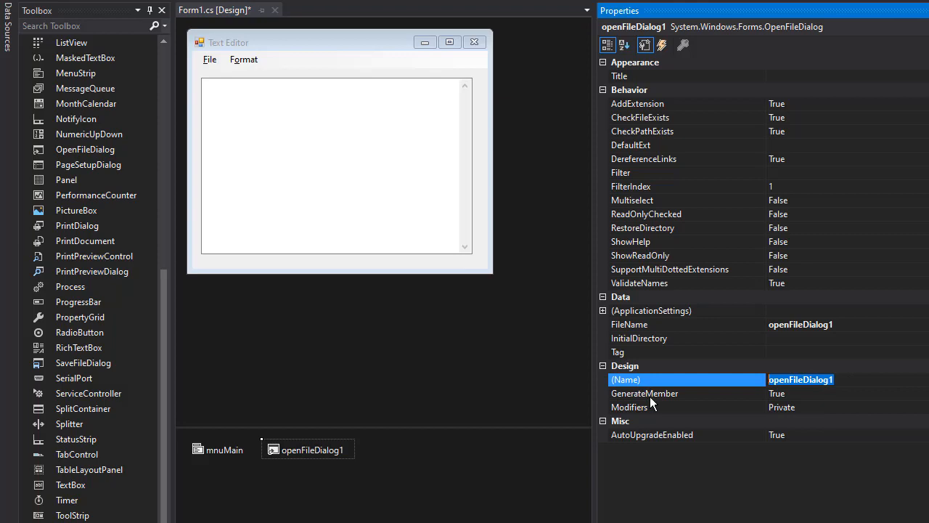
pyautogui.write('dlgOpen')
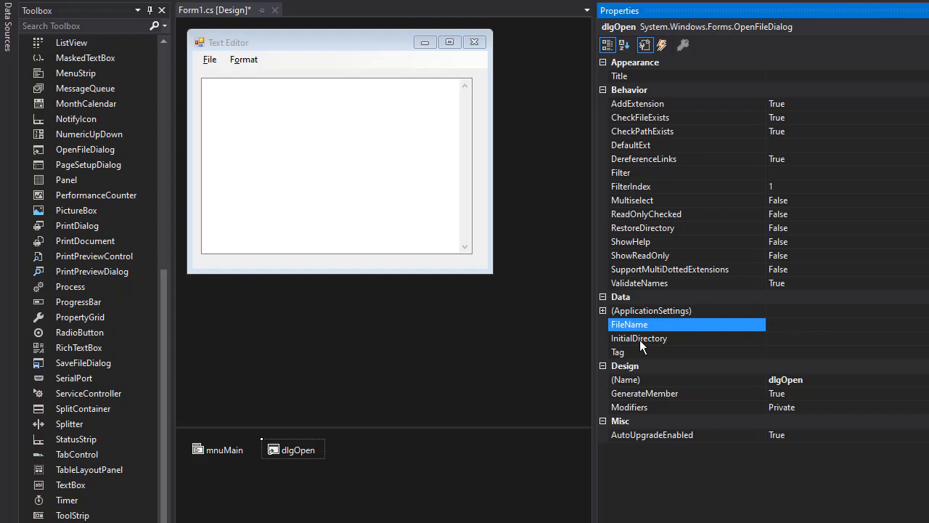
pyautogui.click(639, 337)
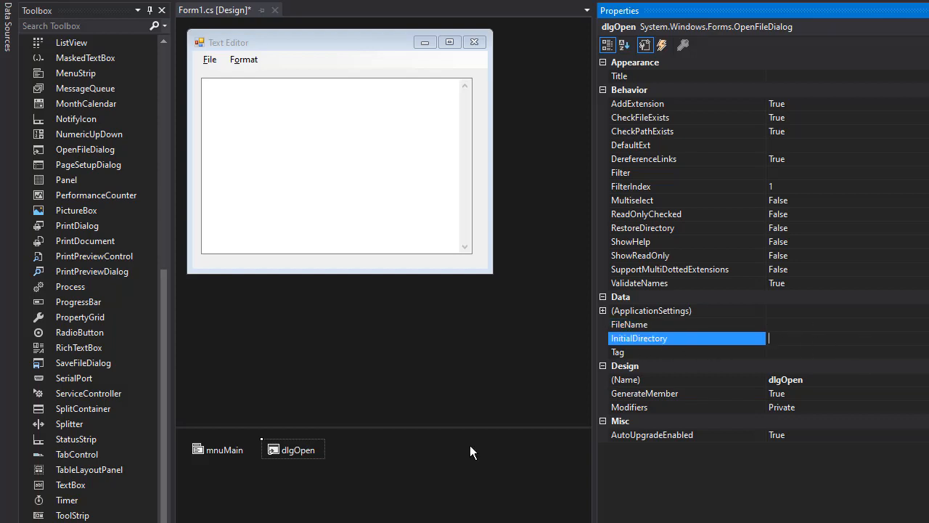
pyautogui.moveTo(309, 446)
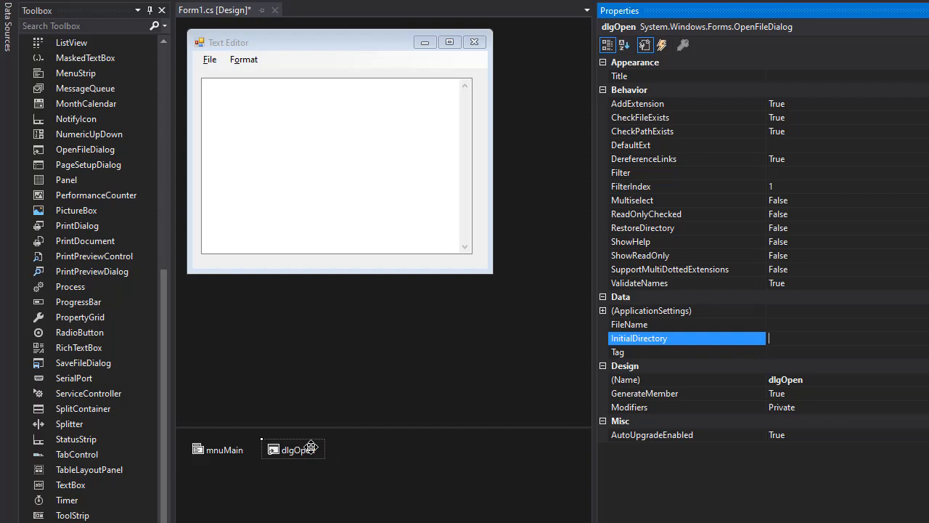
pyautogui.moveTo(912, 232)
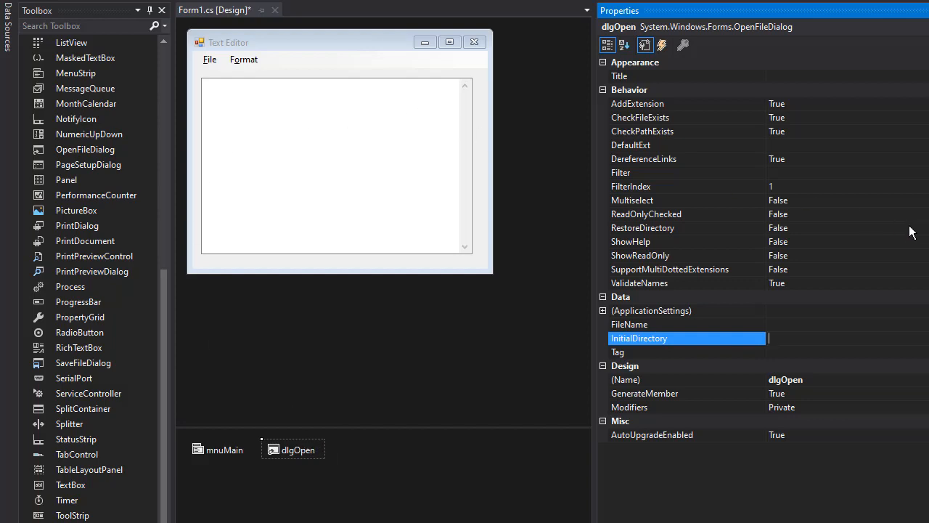
pyautogui.moveTo(833, 211)
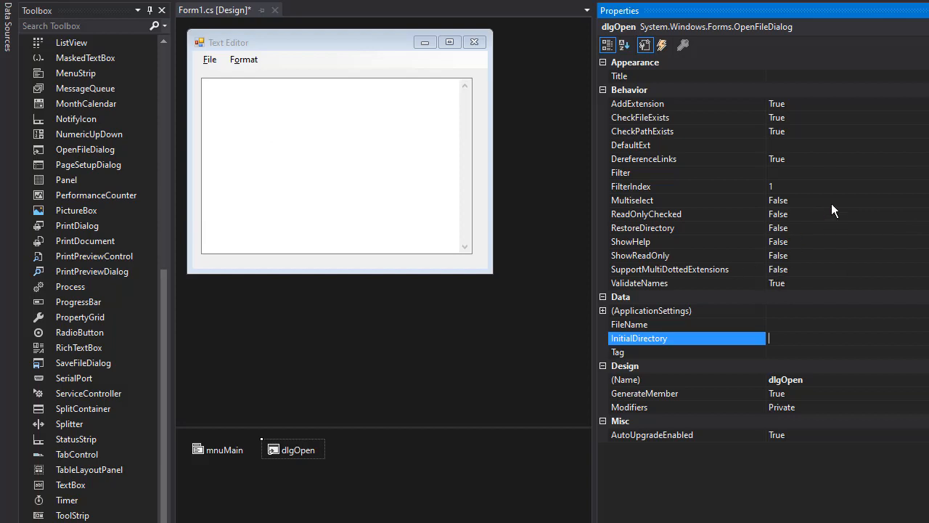
# - Set dlgOpen's Filter to 'Text Files (*.txt)|*.txt'
pyautogui.click(686, 172)
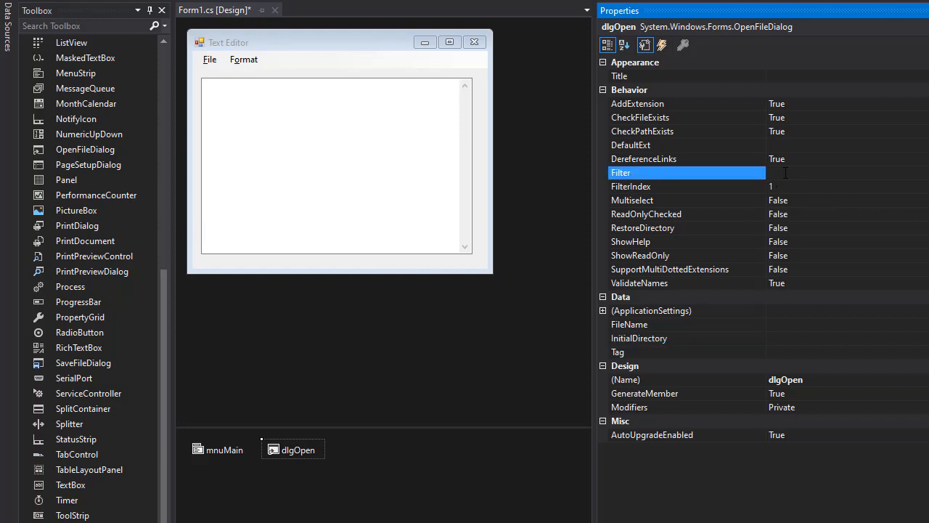
pyautogui.write('Text')
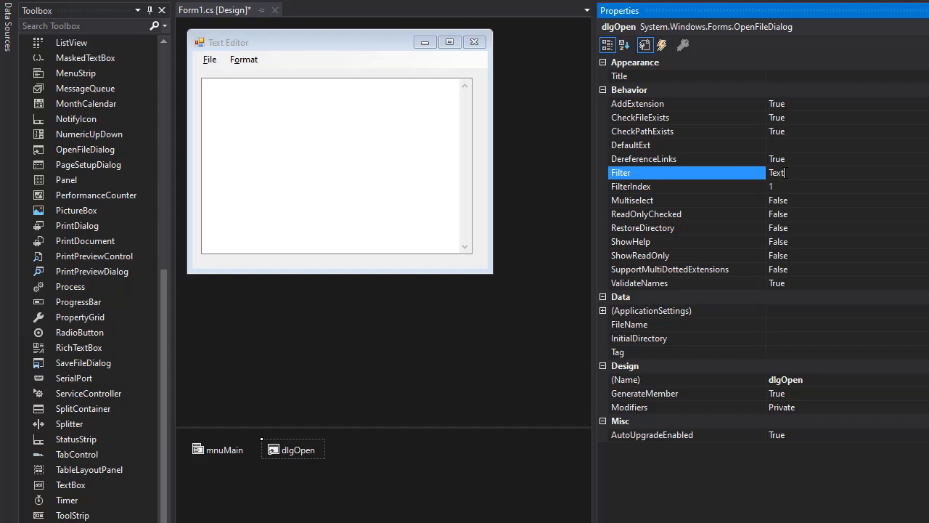
pyautogui.write('Files (')
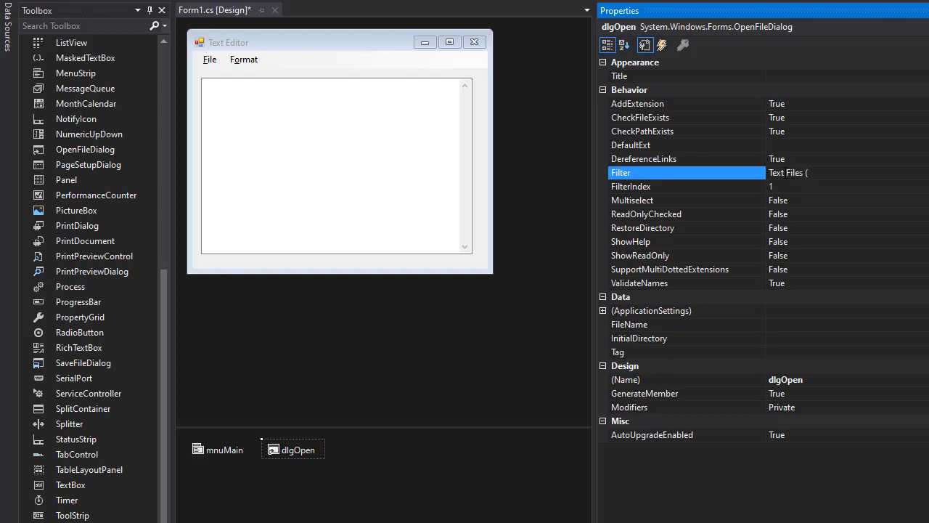
pyautogui.write('*.txt)|*')
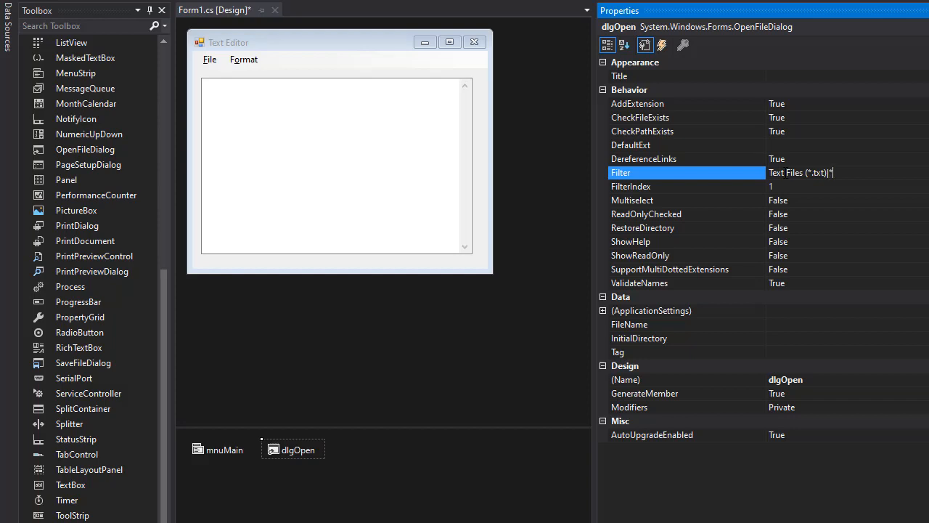
pyautogui.write('txt')
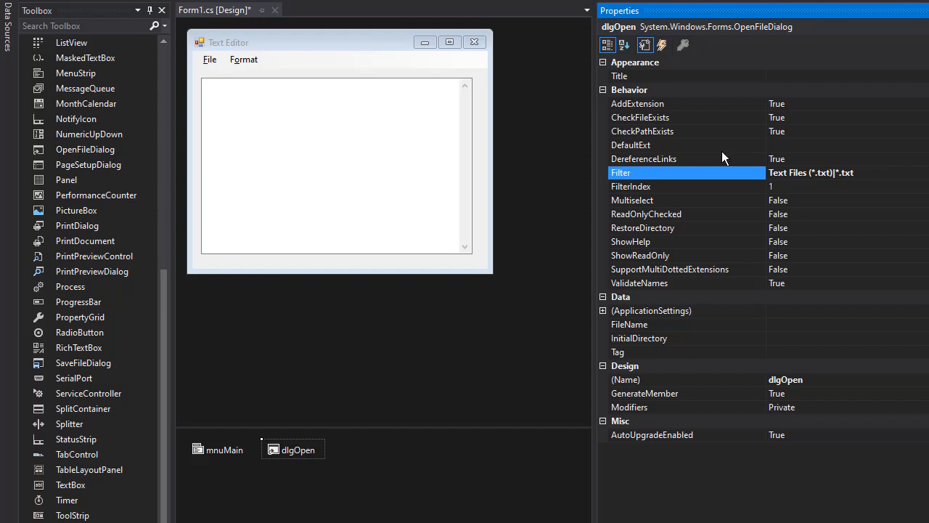
# - Set dlgOpen's Title to 'Open File'
pyautogui.write('O')
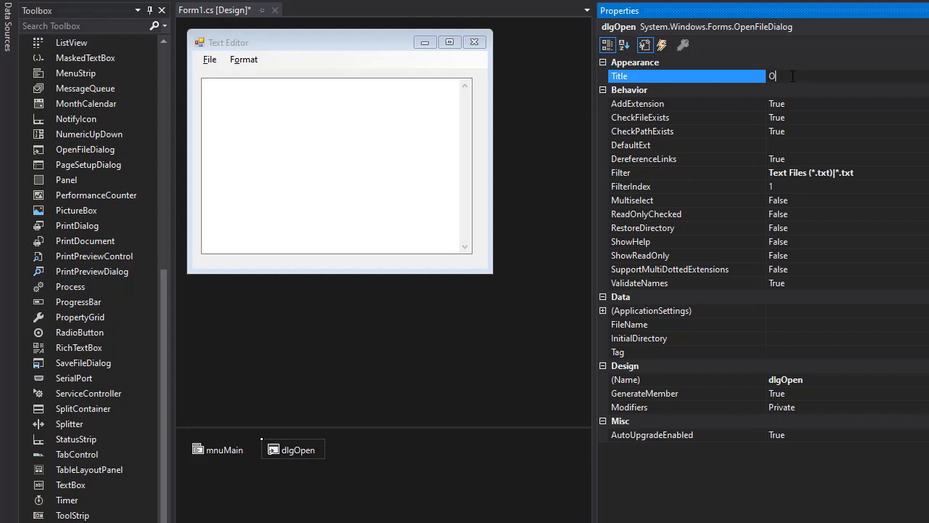
pyautogui.write('Open Fil')
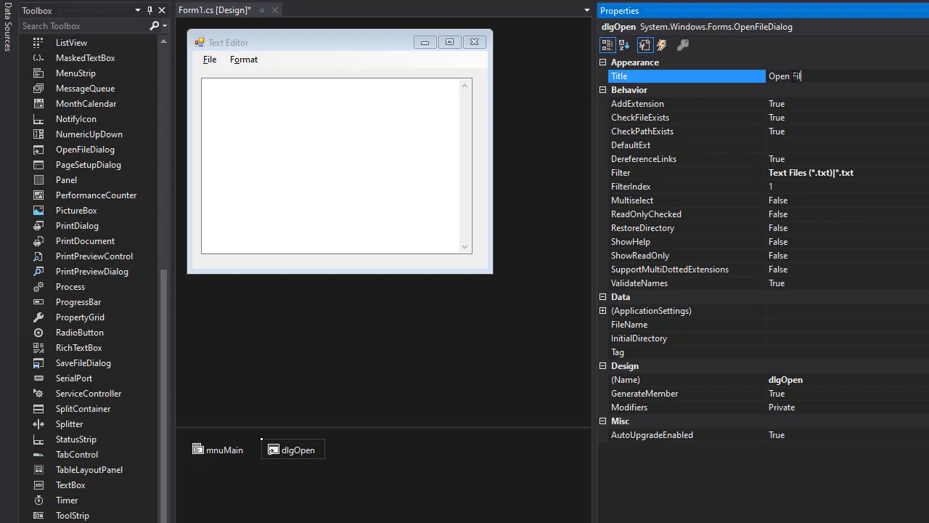
pyautogui.write('File')
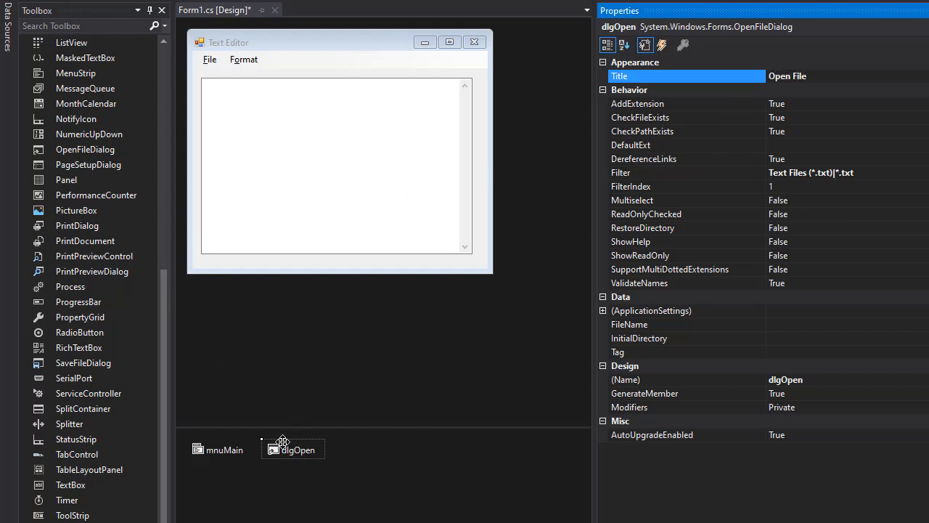
pyautogui.moveTo(167, 383)
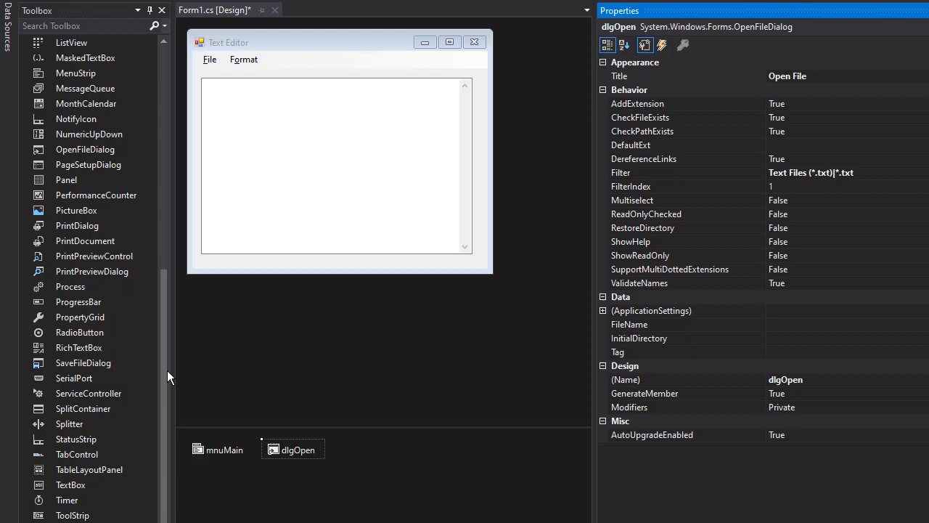
pyautogui.moveTo(73, 377)
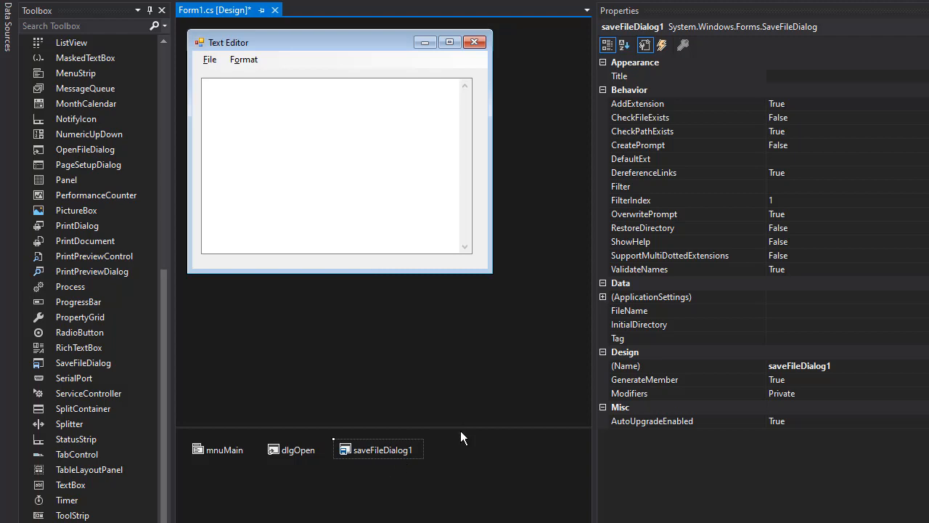
pyautogui.moveTo(758, 381)
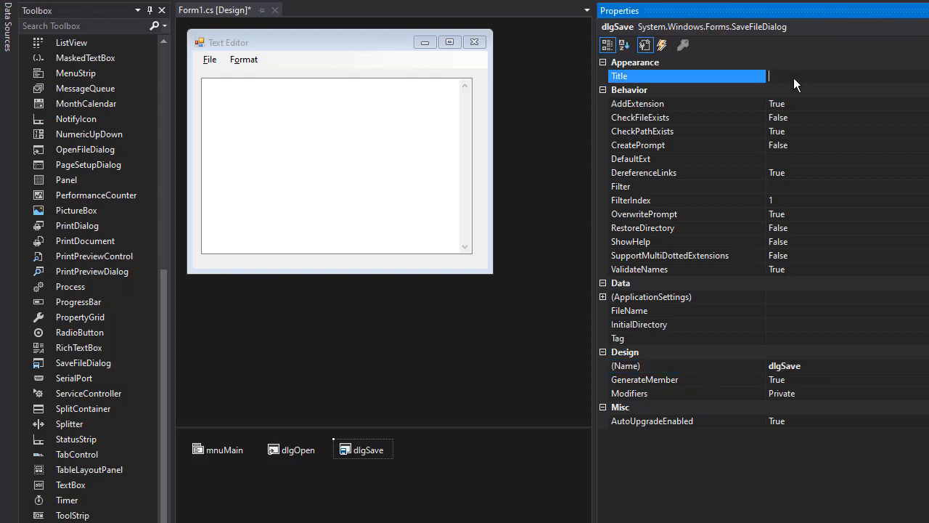
# - Title dlgSave 'Save File' and give it filter 'Text Files (*.txt)|*.txt'
pyautogui.write('Save Fil')
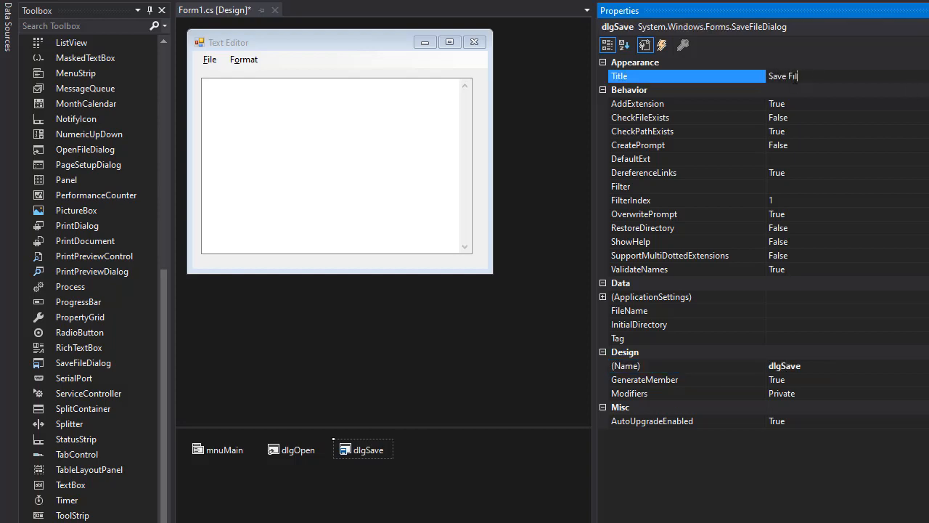
pyautogui.click(682, 186)
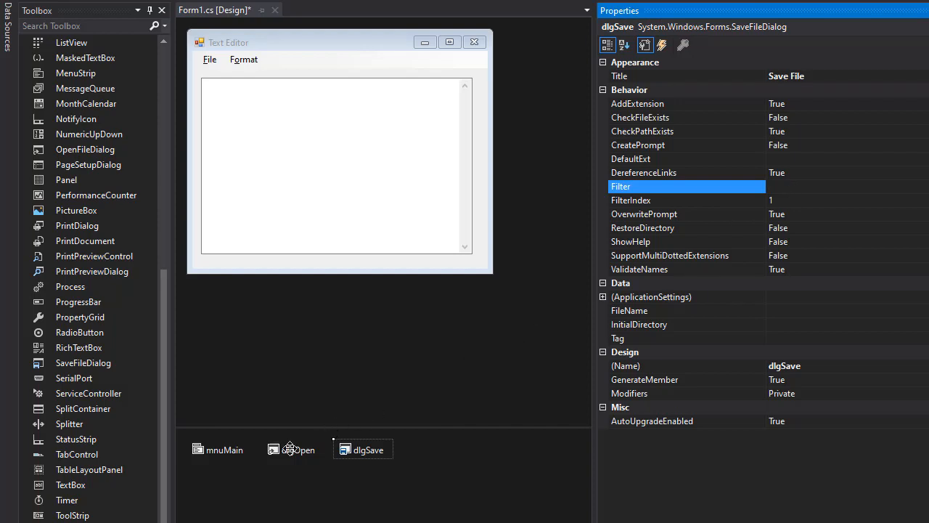
pyautogui.click(298, 449)
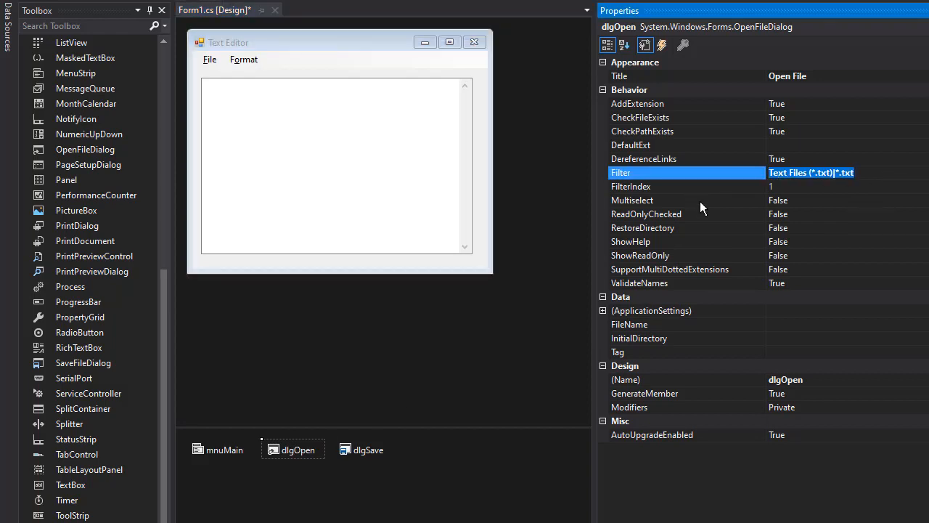
pyautogui.click(362, 450)
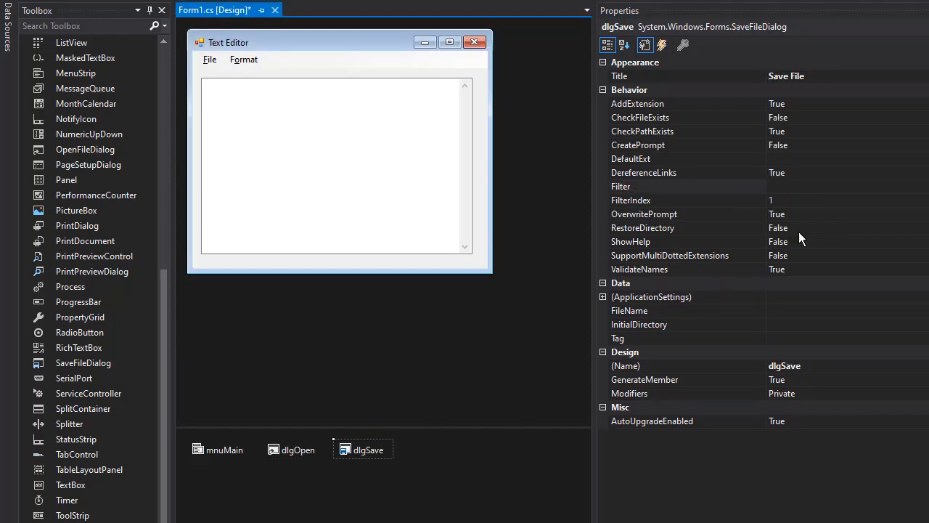
pyautogui.write('Text Files (*.txt)|*.txt')
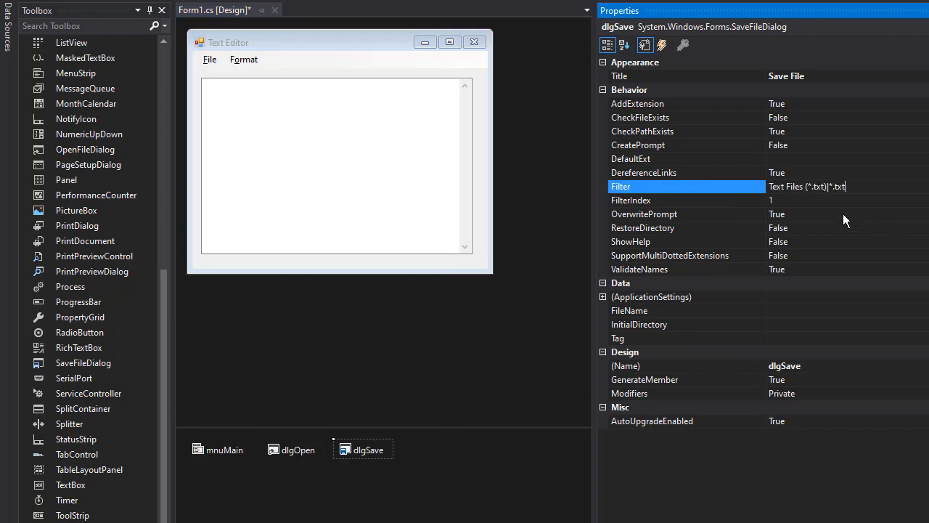
pyautogui.moveTo(861, 207)
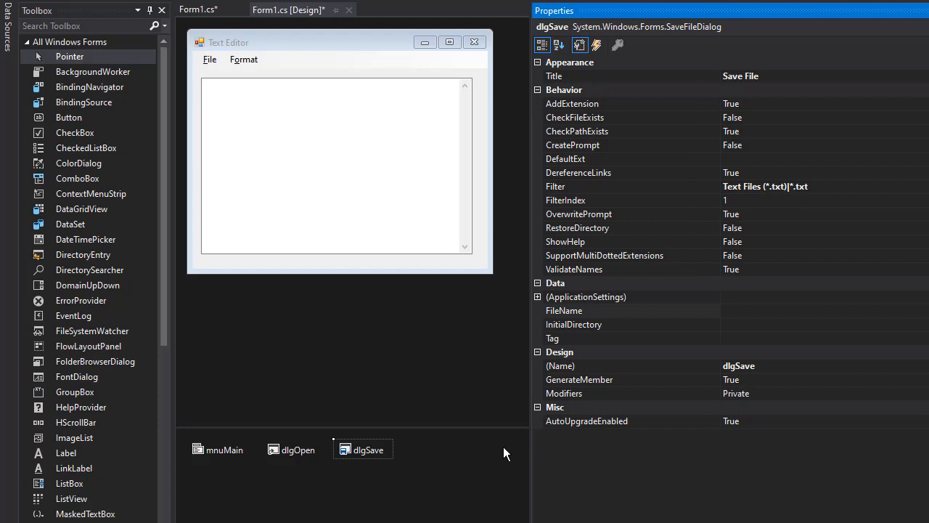
pyautogui.moveTo(301, 491)
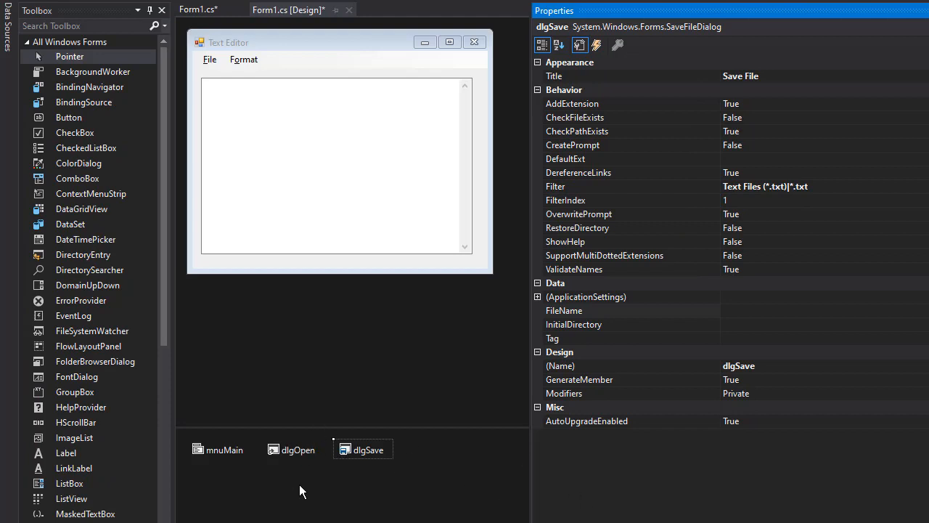
pyautogui.moveTo(285, 58)
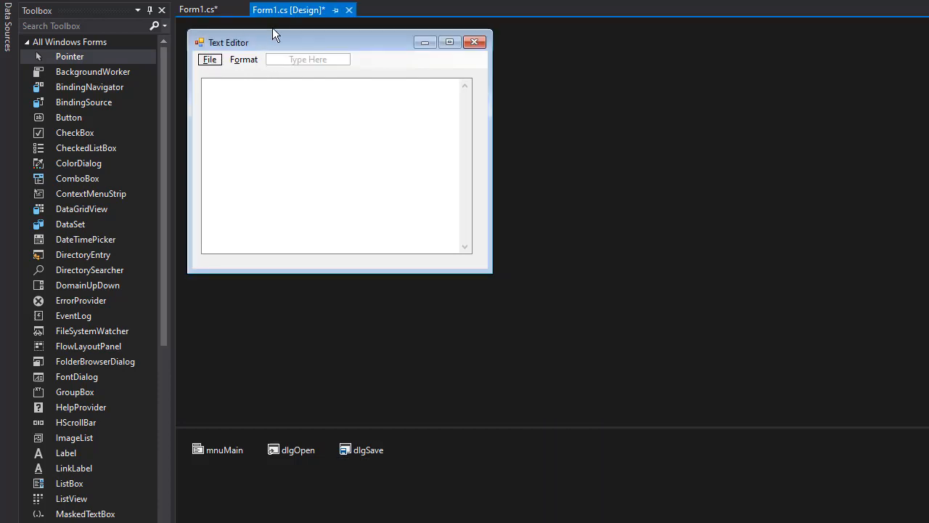
# - Add &Open and &Save items to the File menu between New and Exit
pyautogui.click(210, 59)
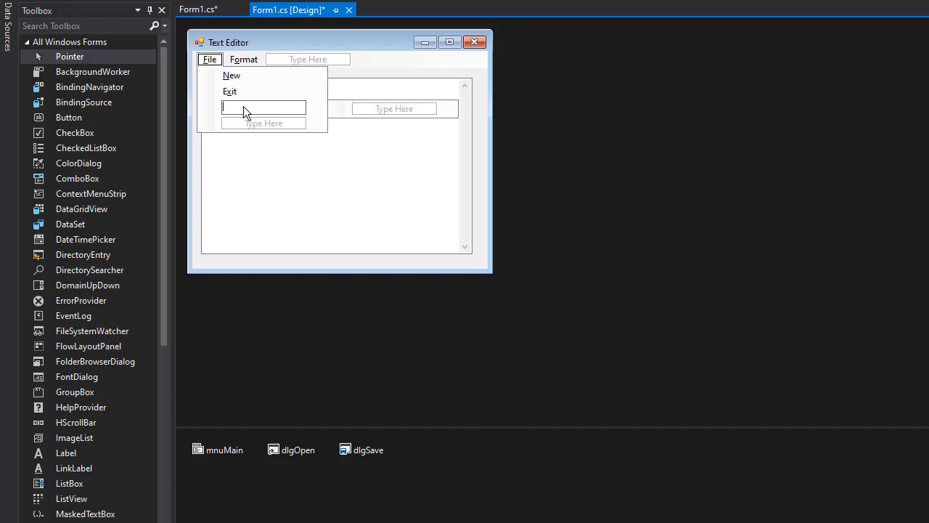
pyautogui.write('&')
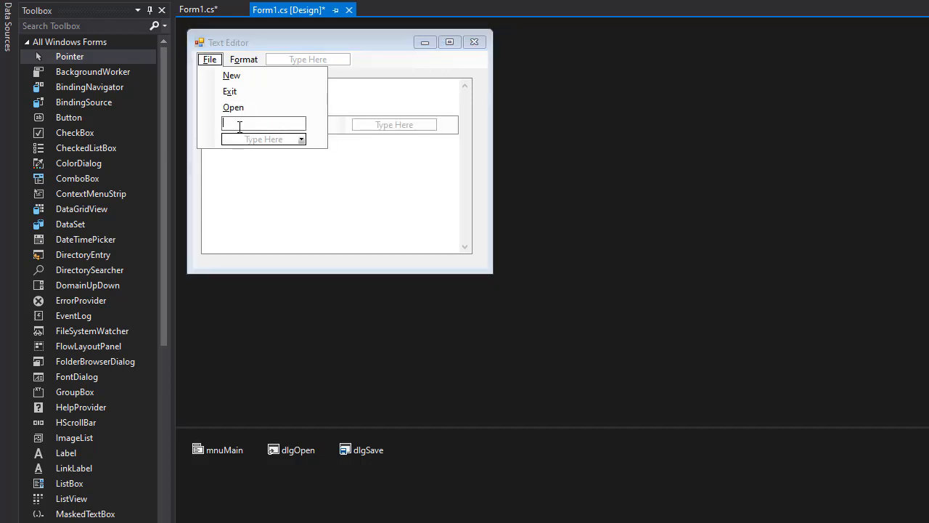
pyautogui.write('&Save')
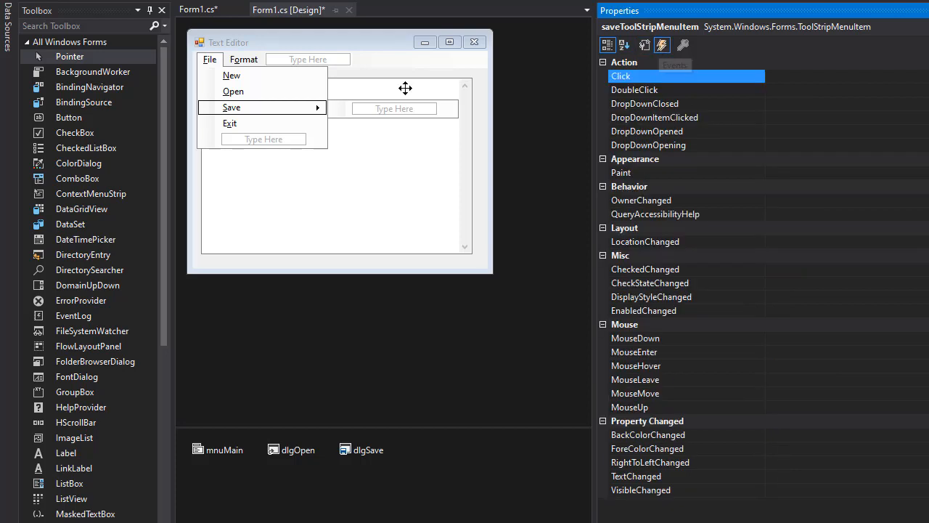
# - Create the empty mnuFileOpen_Click Click handler for the Open menu item
pyautogui.click(233, 91)
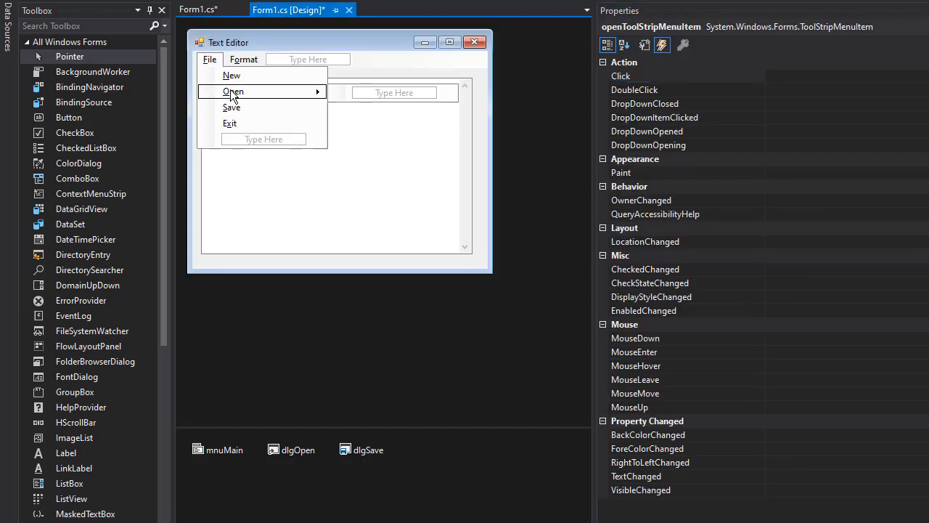
pyautogui.moveTo(806, 81)
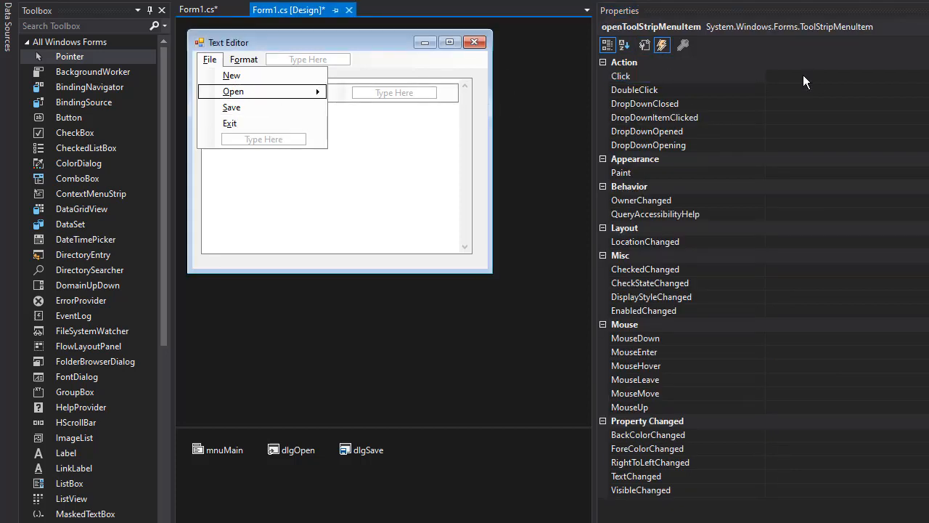
pyautogui.click(621, 76)
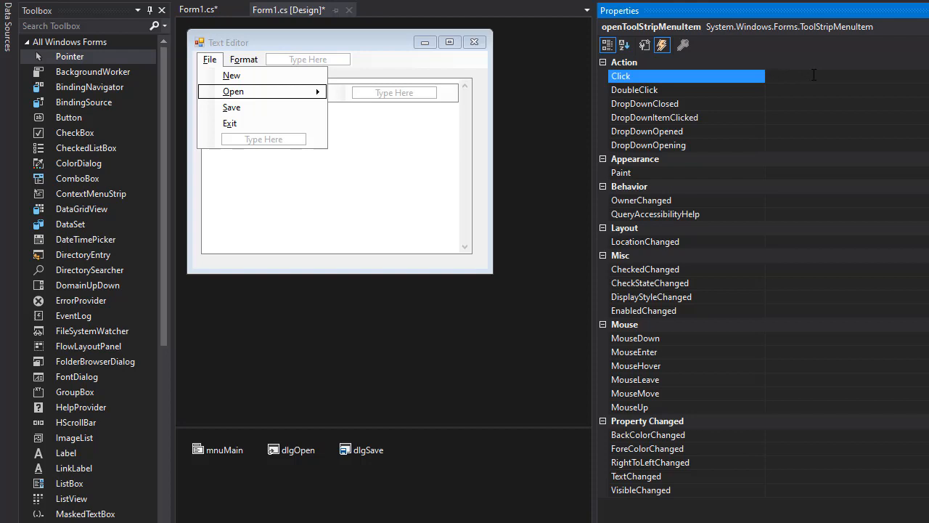
pyautogui.write('mnu')
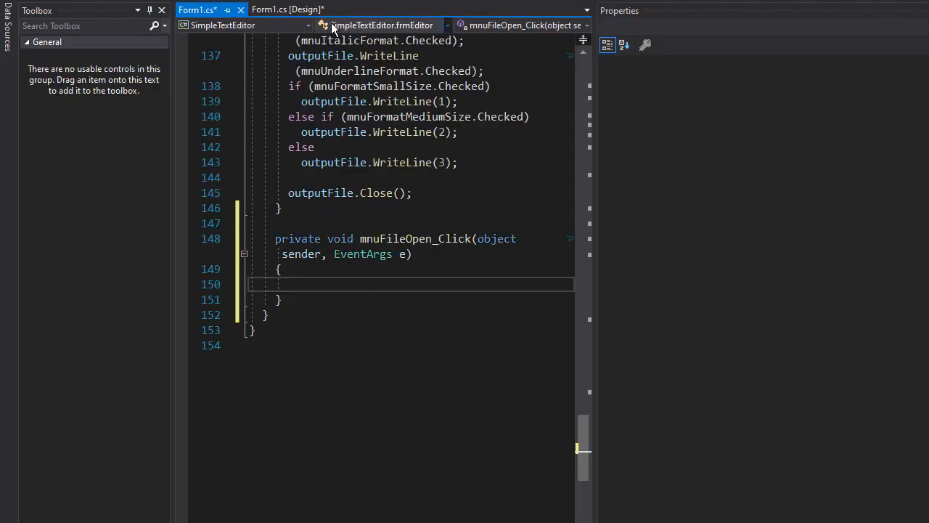
pyautogui.click(288, 10)
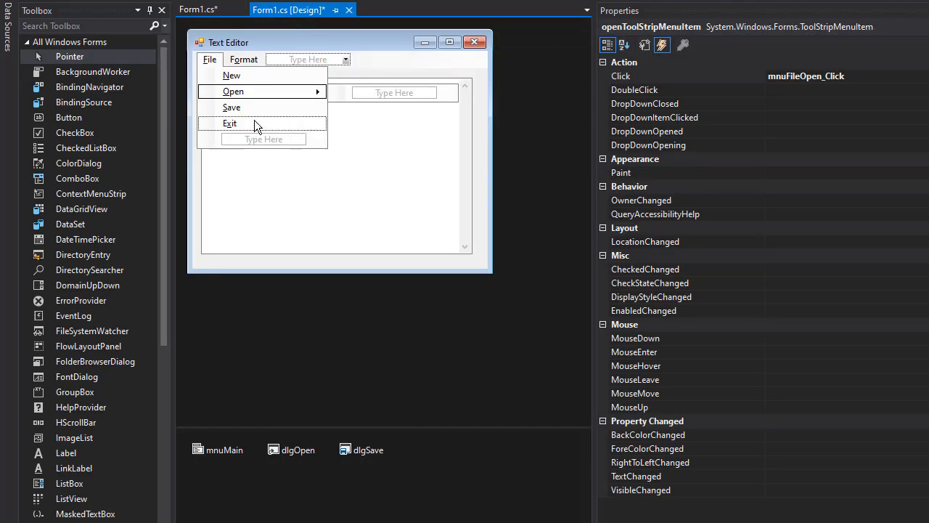
# - Create the empty mnuFileSave_Click Click handler for the Save menu item
pyautogui.click(232, 107)
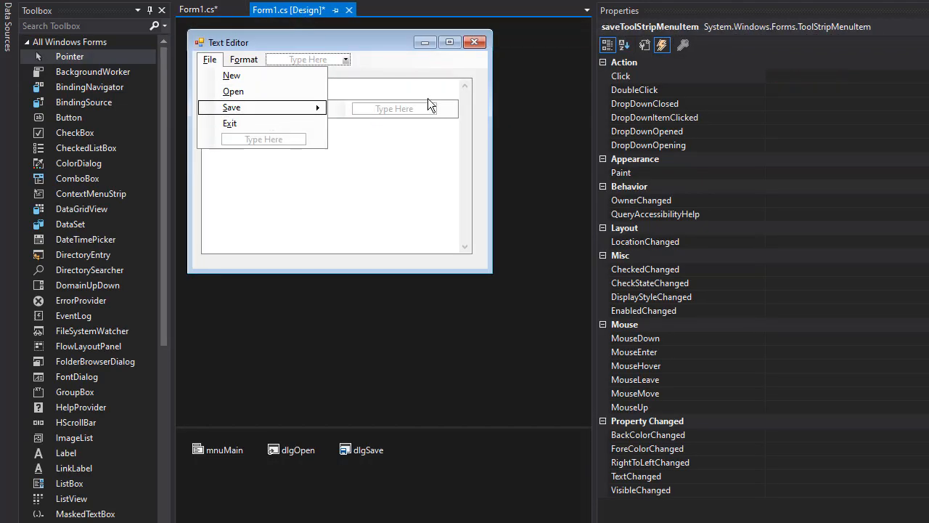
pyautogui.click(620, 75)
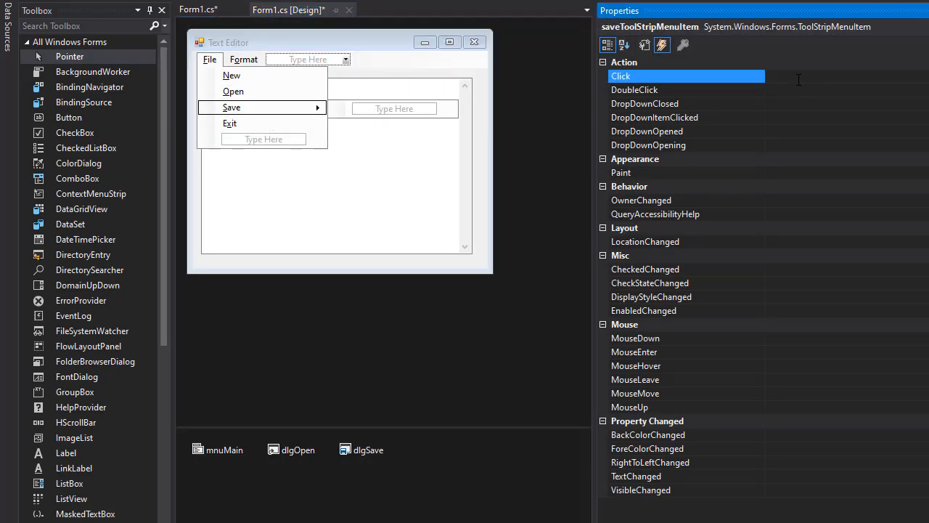
pyautogui.write('mnu')
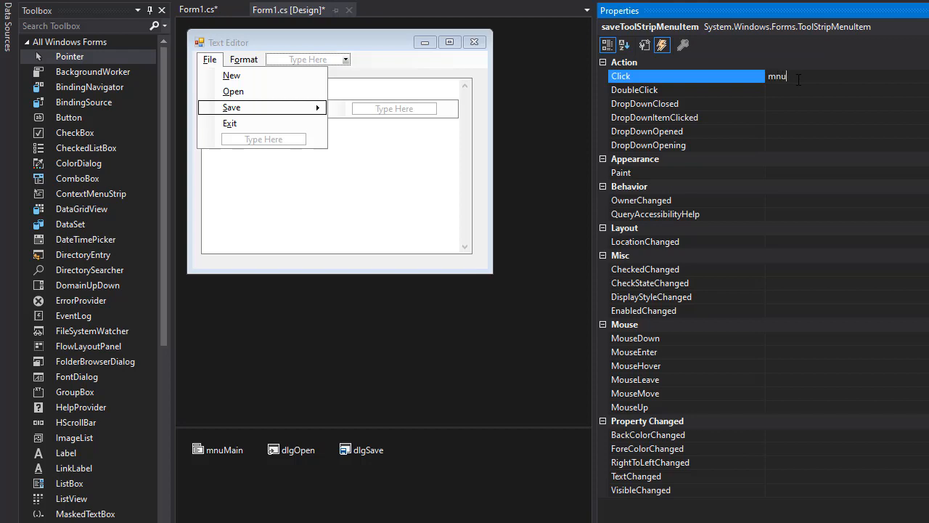
pyautogui.write('FileSa')
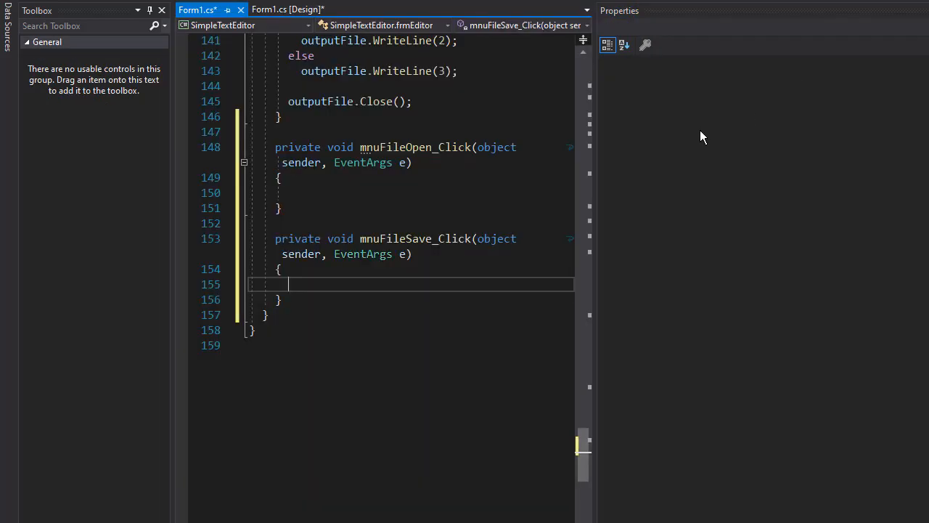
pyautogui.click(287, 9)
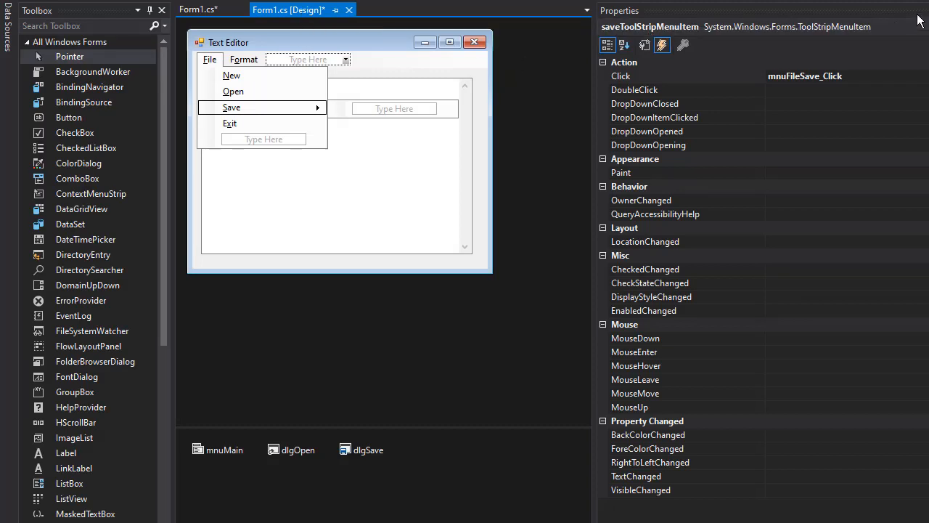
pyautogui.moveTo(300, 454)
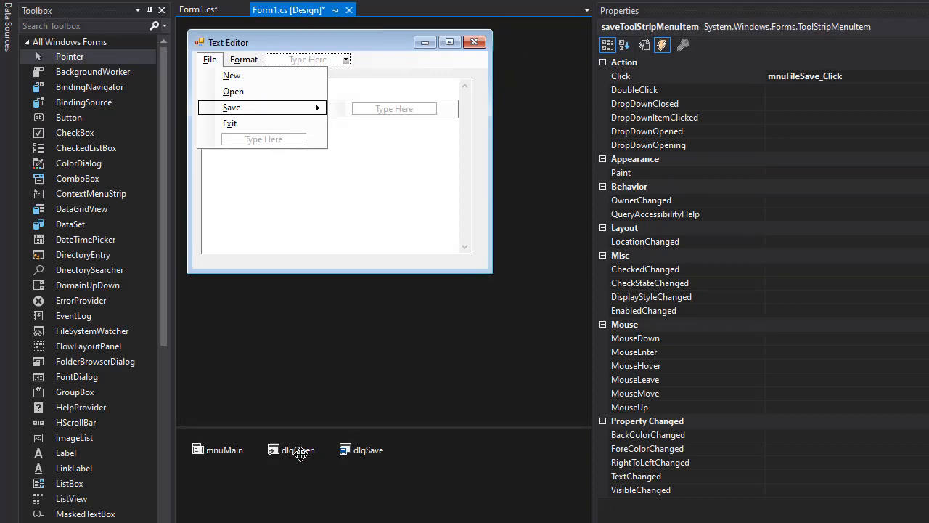